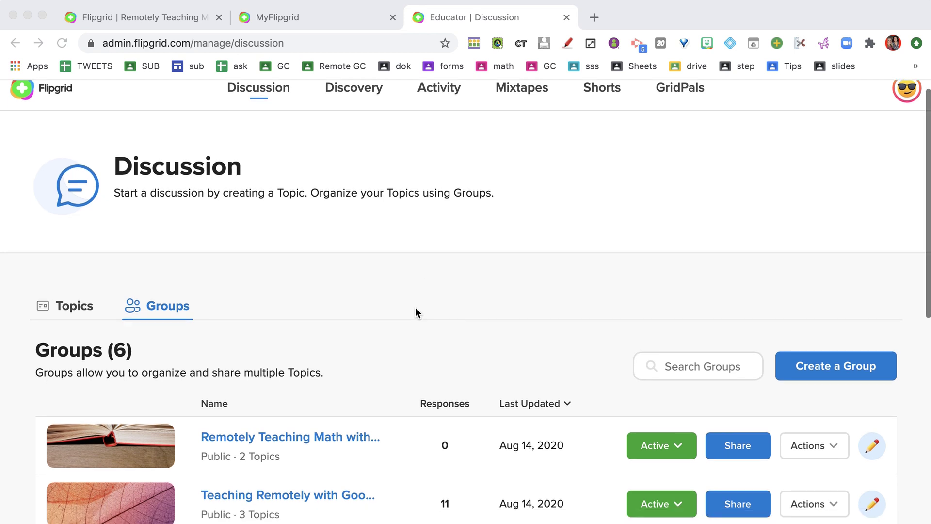
# Open the 'Remotely Teaching Math with Google Apps' group and view its Topics list
pyautogui.scroll(-3)
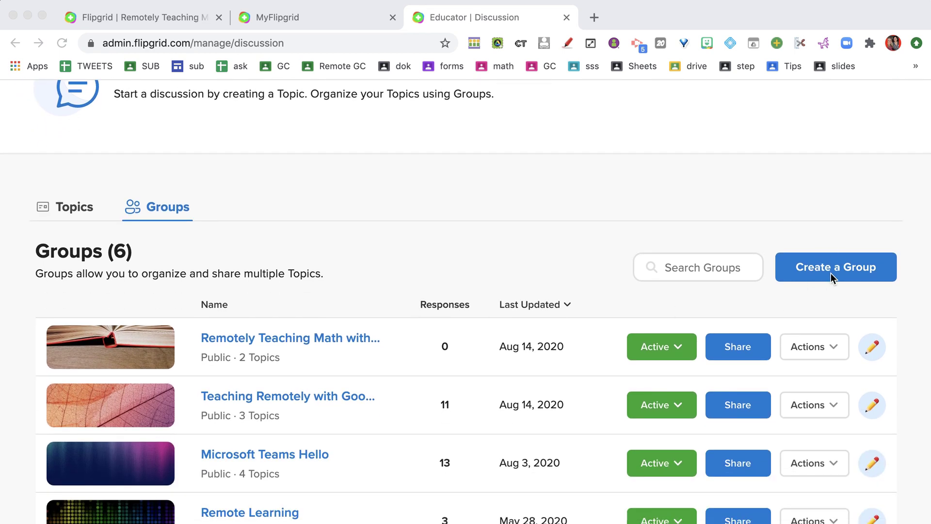
pyautogui.moveTo(297, 343)
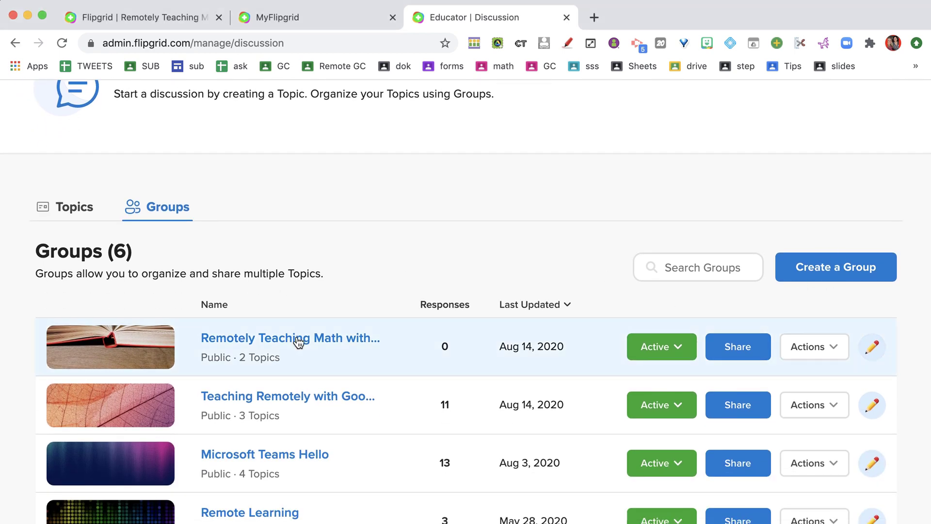
pyautogui.click(290, 338)
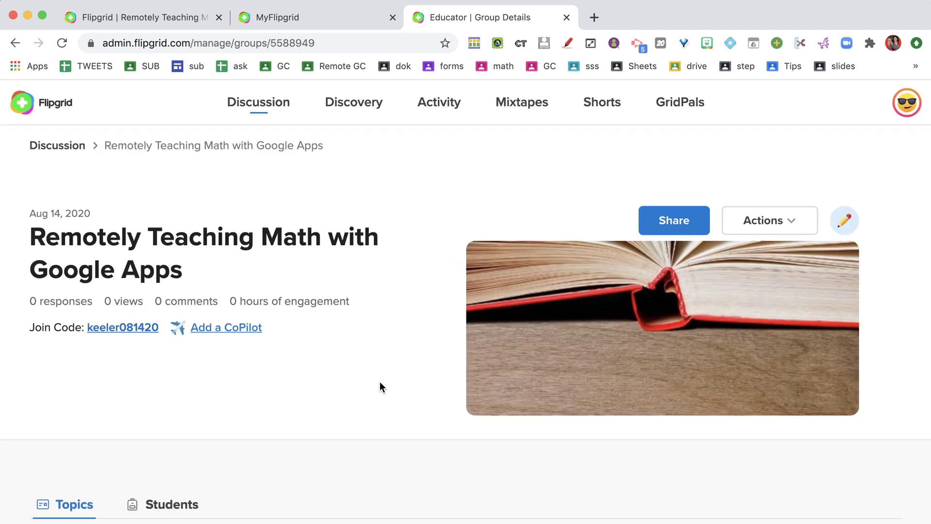
pyautogui.scroll(-3)
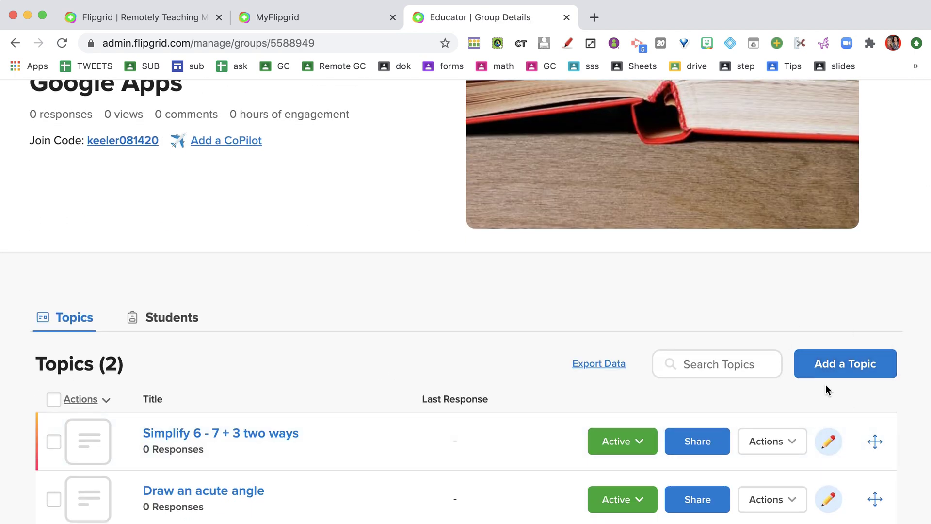
pyautogui.scroll(-3)
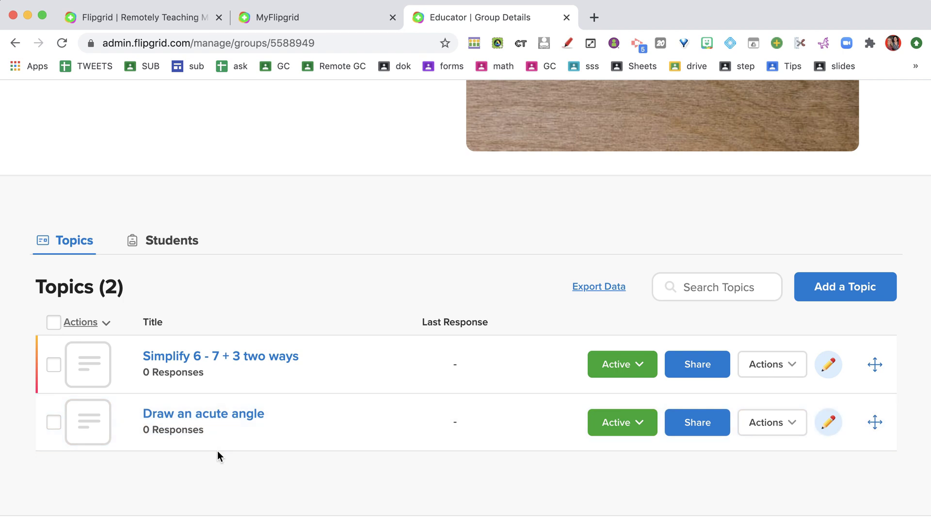
pyautogui.moveTo(232, 428)
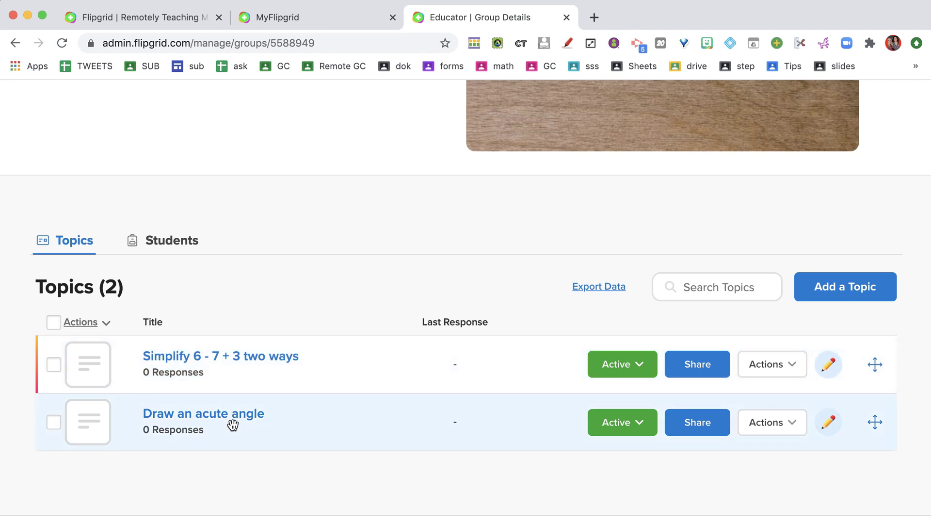
# Open the 'Draw an acute angle' topic and start recording a response with the camera
pyautogui.click(202, 413)
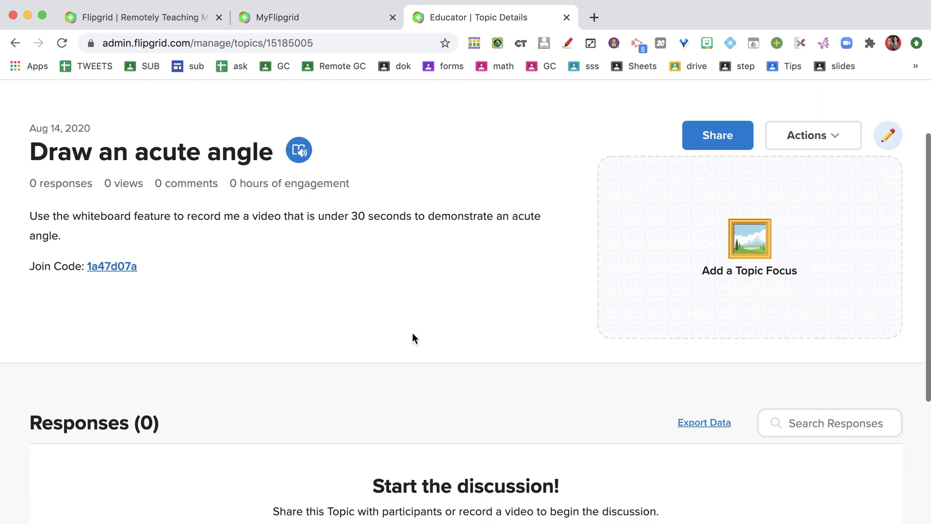
pyautogui.scroll(-3)
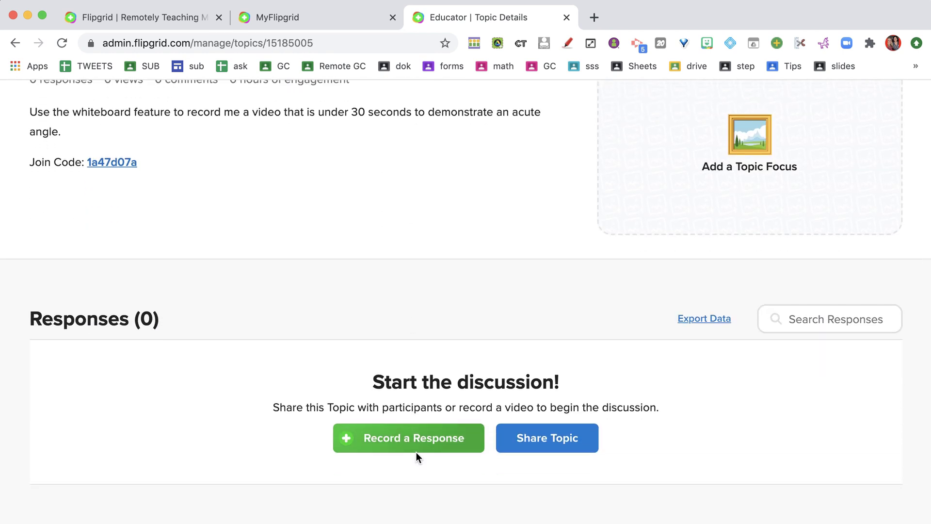
pyautogui.click(409, 437)
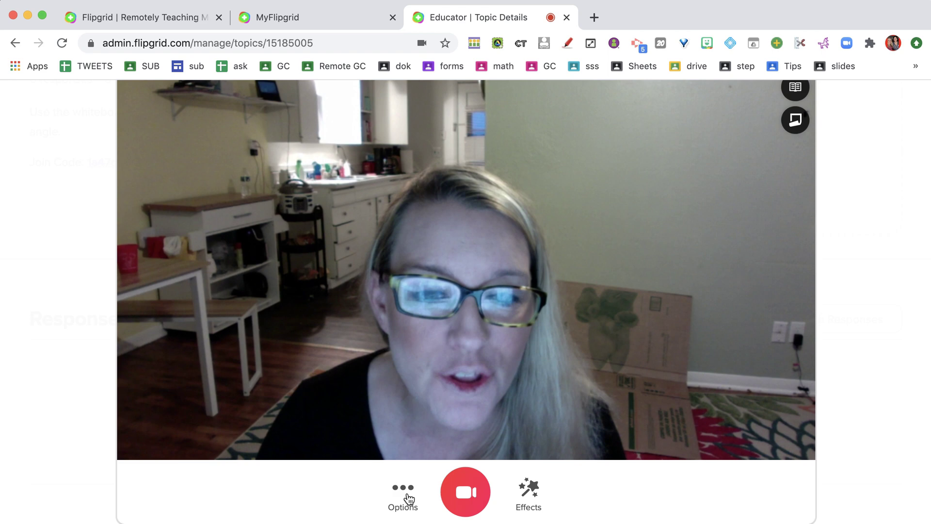
# Show the recorder's Options and then its Effects panel of filters, frames, text, draw and board
pyautogui.click(402, 495)
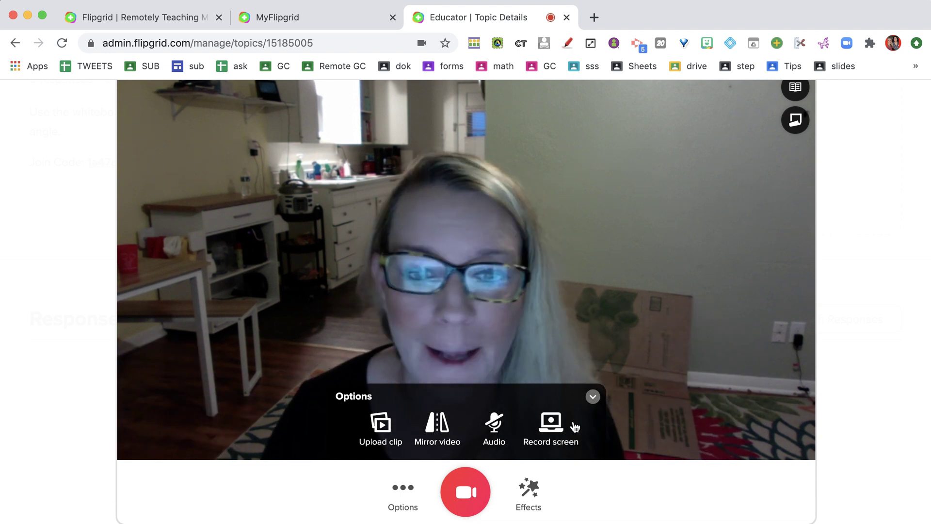
pyautogui.click(528, 493)
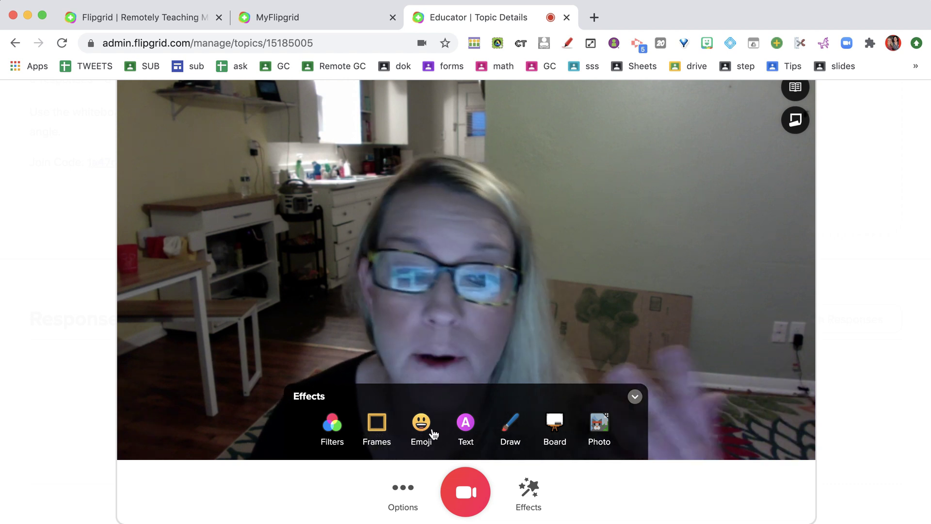
# Add a Superpower-style text caption 'alice keeler' near the top of the video
pyautogui.click(466, 430)
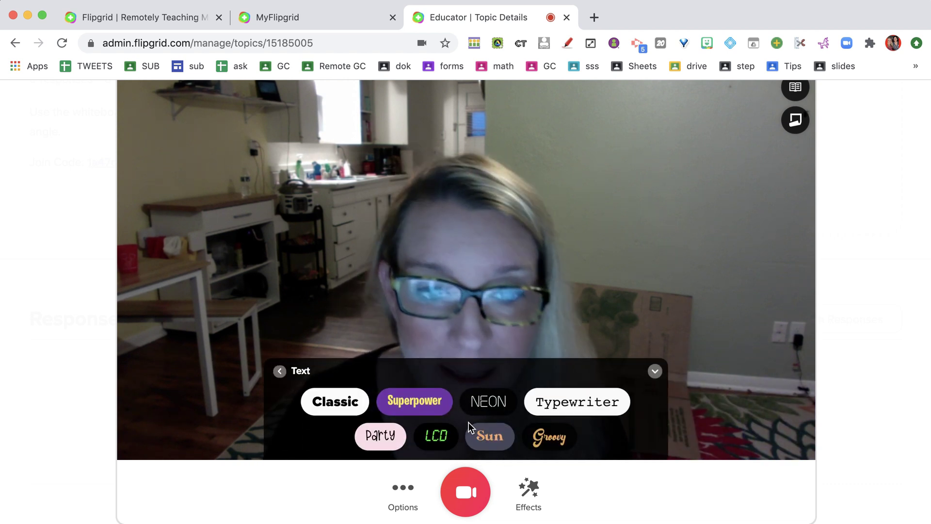
pyautogui.click(465, 491)
pyautogui.write('aclic')
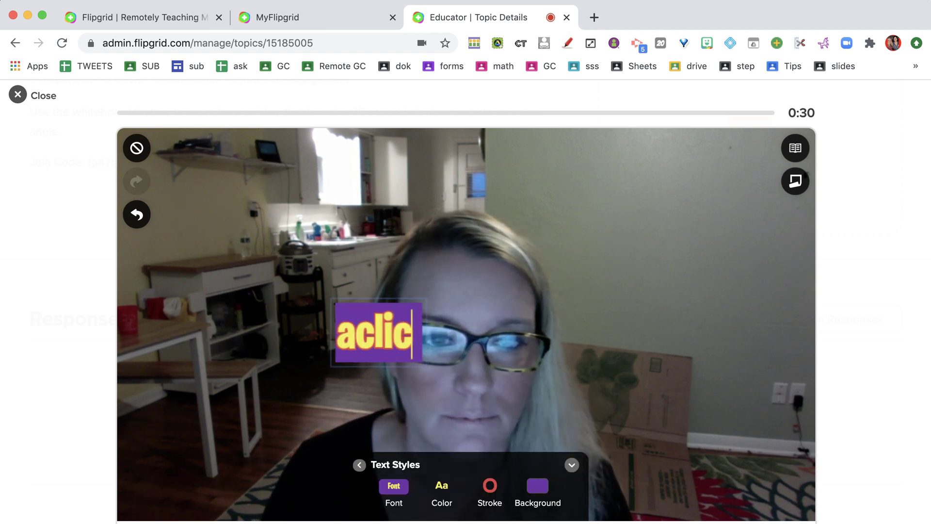
pyautogui.write('alice keeler')
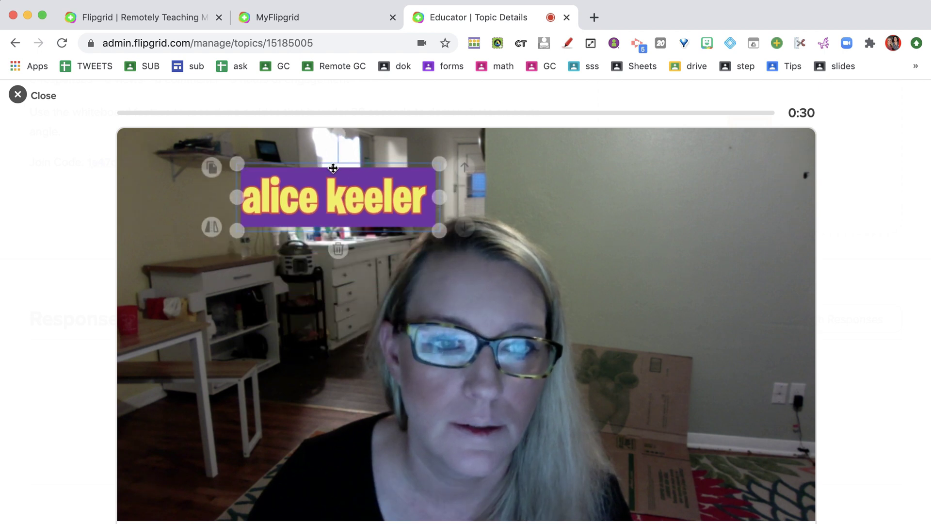
pyautogui.click(334, 197)
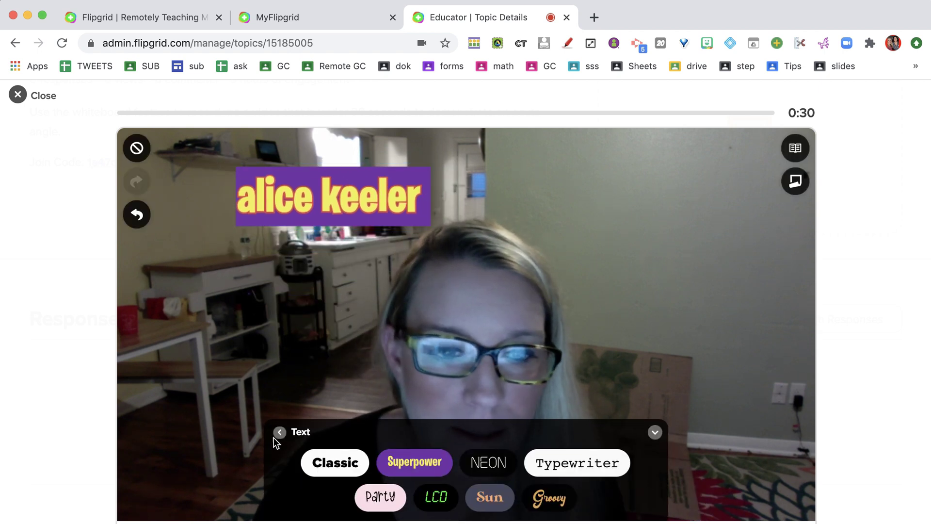
pyautogui.click(280, 433)
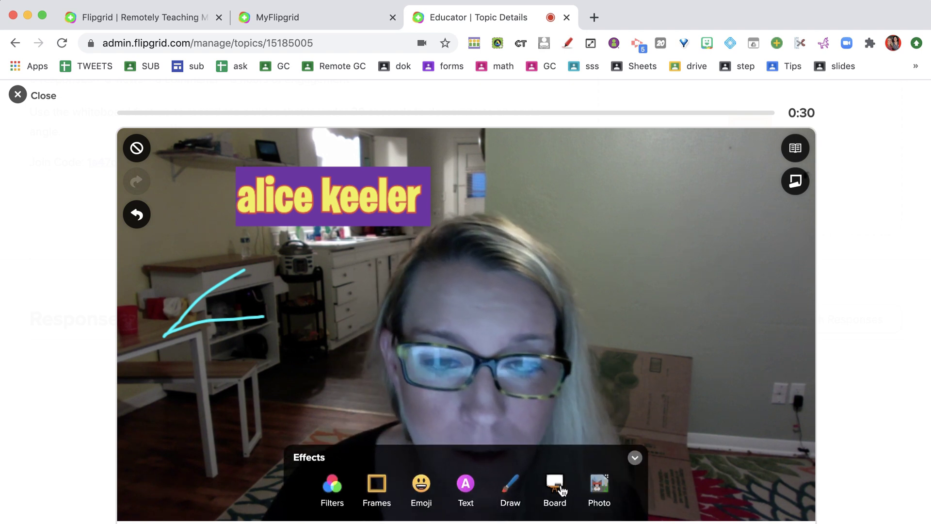
# Add a blank whiteboard as a split screen beside the camera and sketch a cyan acute angle on it
pyautogui.click(554, 487)
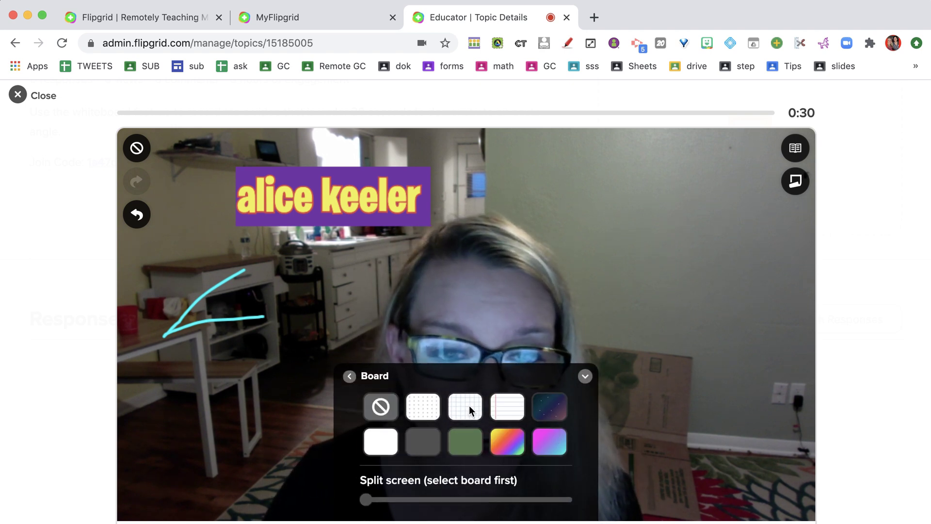
pyautogui.click(380, 441)
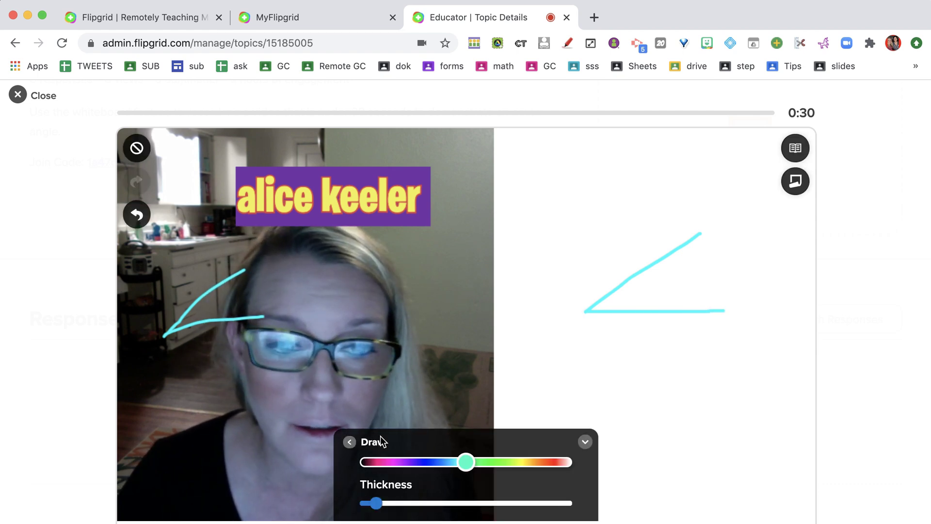
pyautogui.click(349, 442)
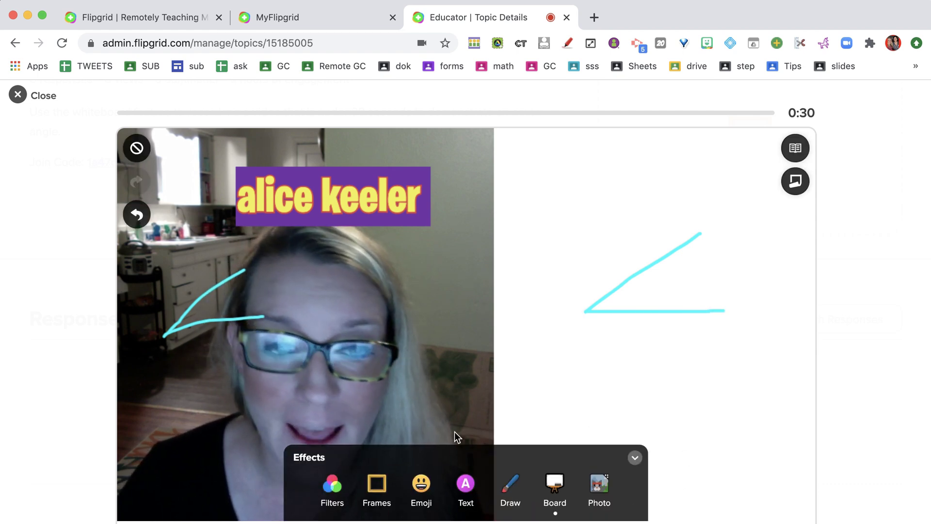
pyautogui.scroll(-3)
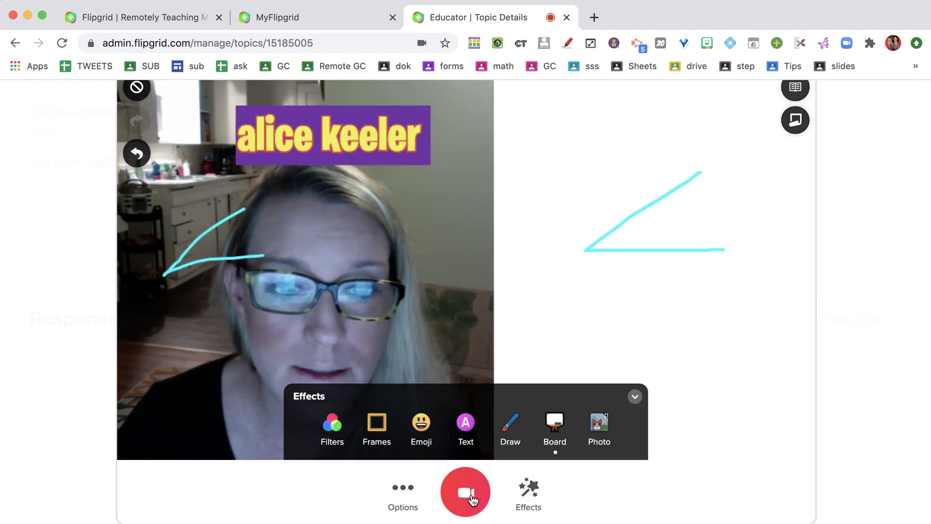
# Record a roughly five-second clip, then play and pause it in the review timeline
pyautogui.click(464, 492)
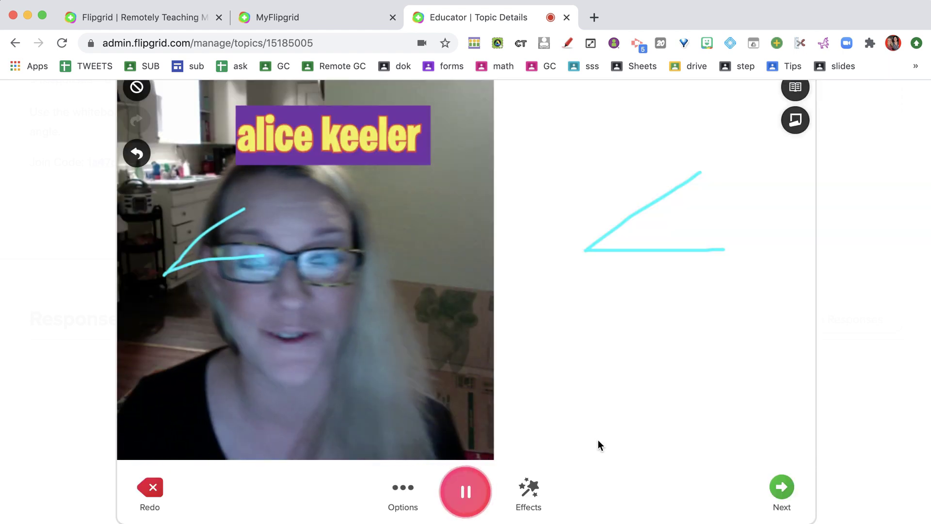
pyautogui.moveTo(557, 452)
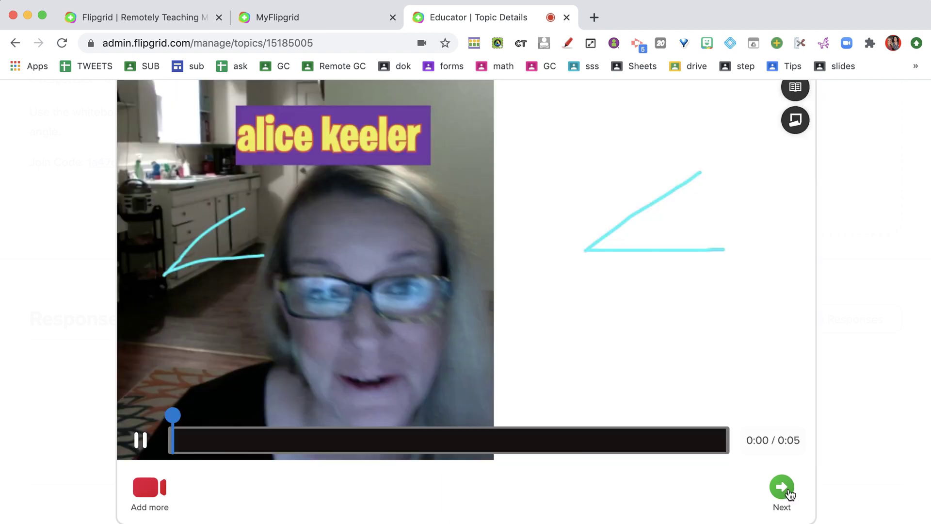
pyautogui.click(140, 440)
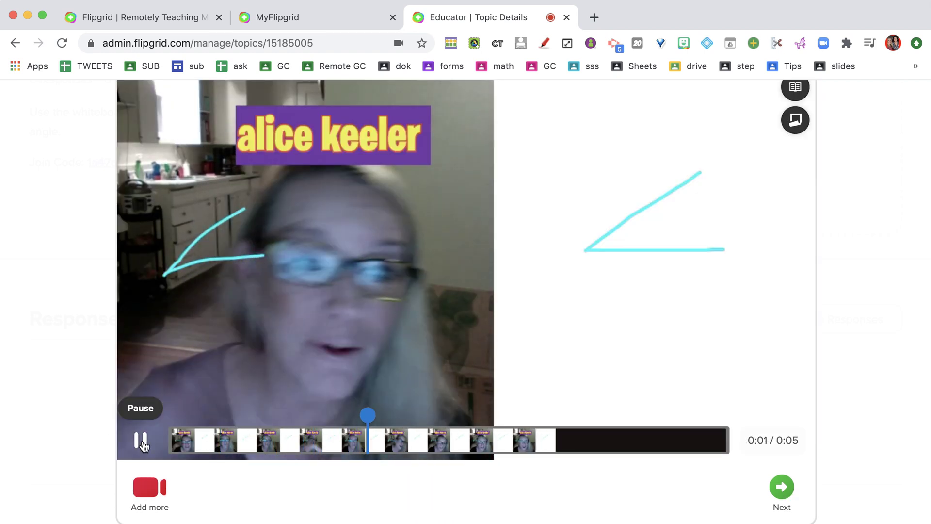
pyautogui.click(141, 441)
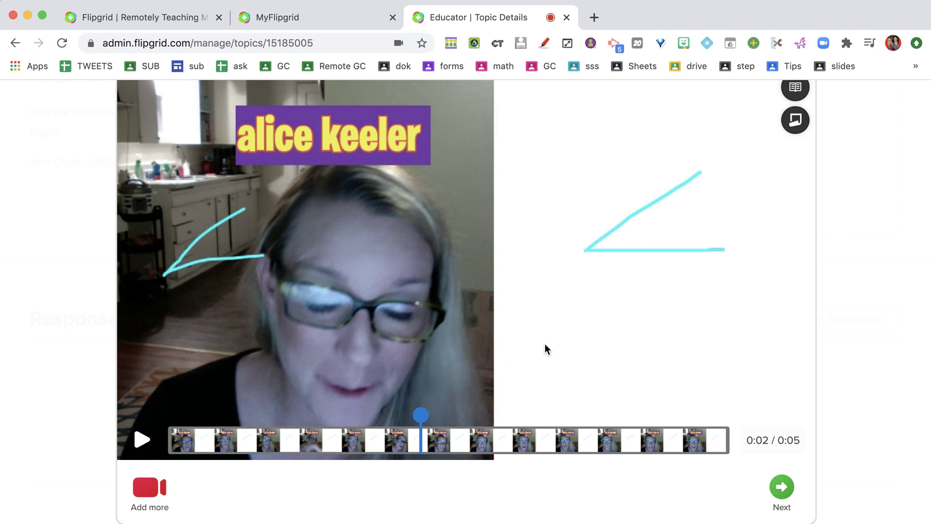
pyautogui.moveTo(171, 500)
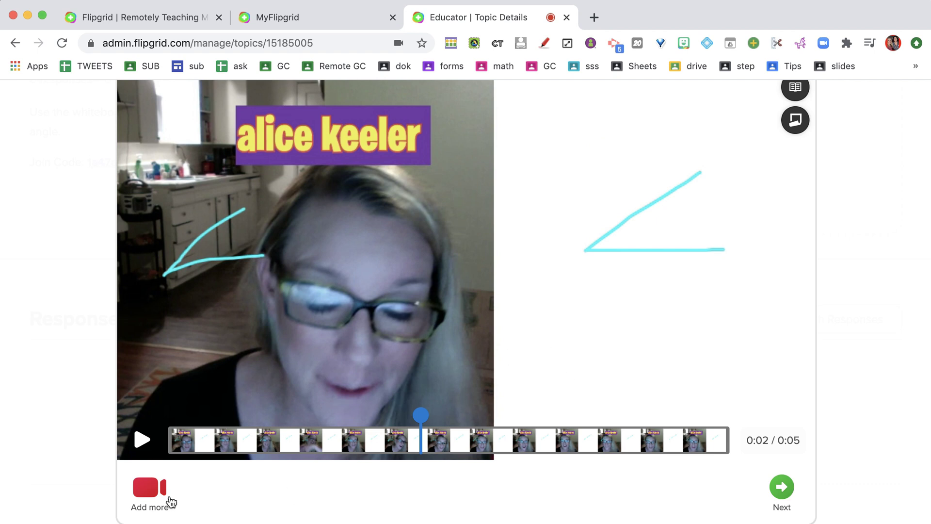
# Snap the cover selfie, post the response and complete to return to the topic's responses
pyautogui.click(149, 487)
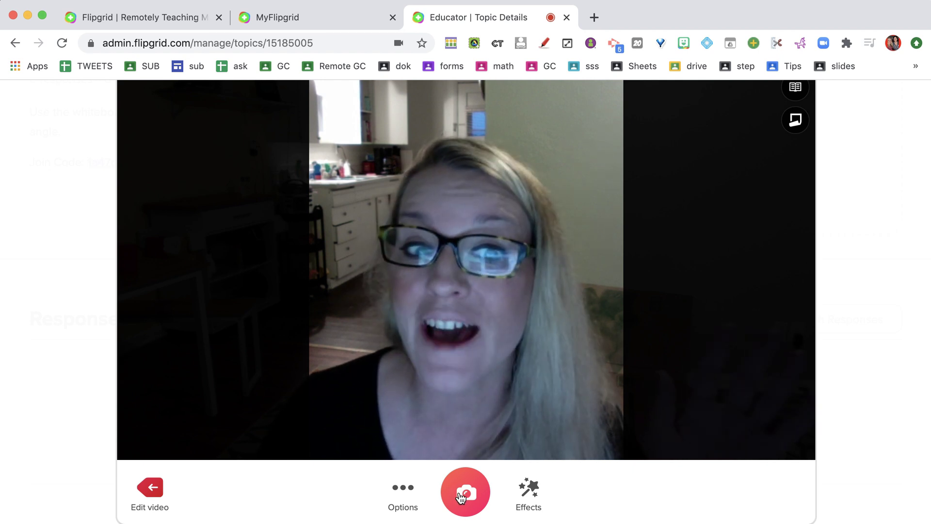
pyautogui.click(465, 492)
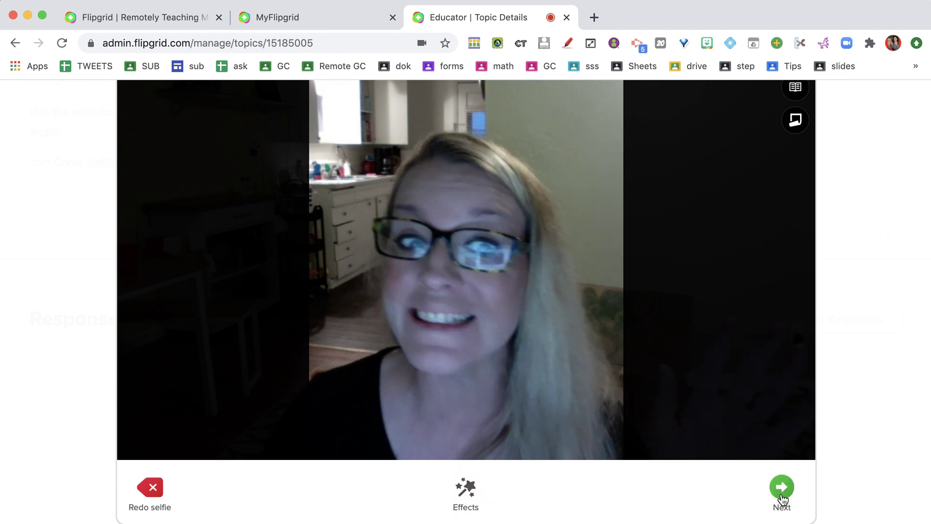
pyautogui.click(782, 487)
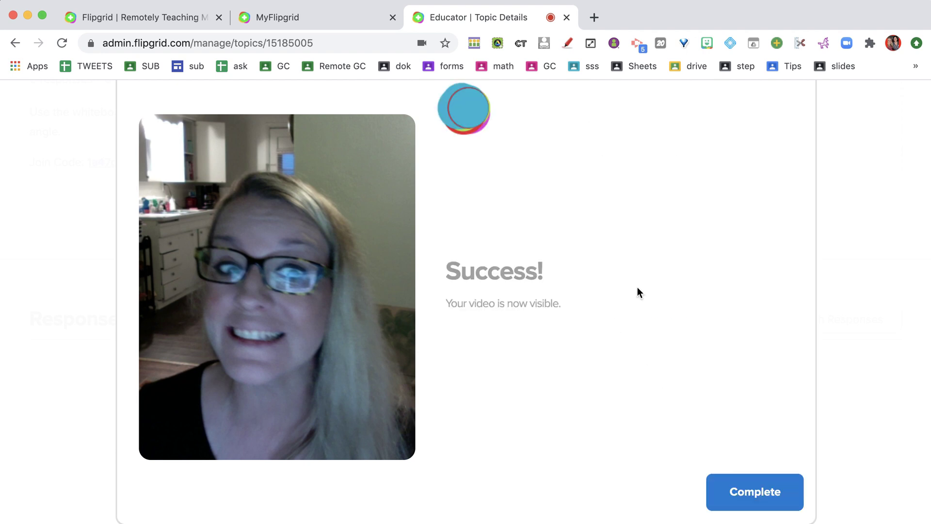
pyautogui.click(755, 493)
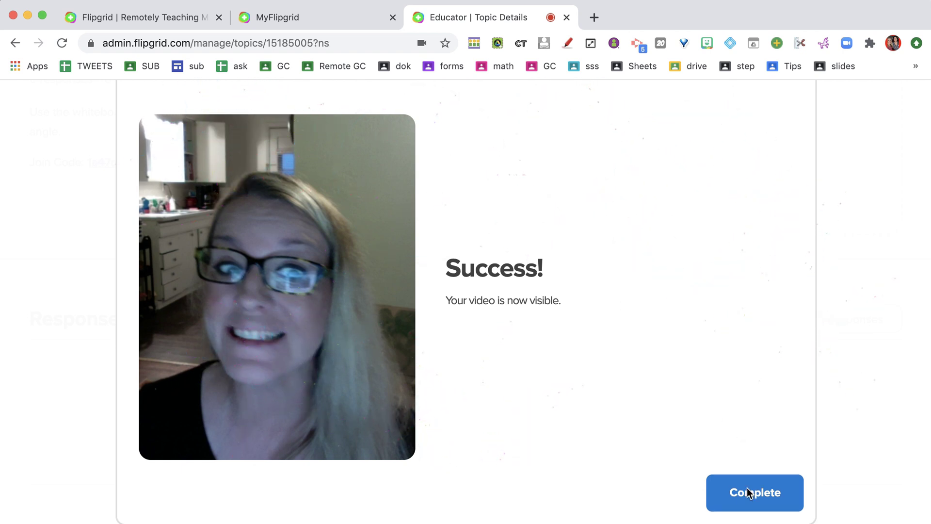
pyautogui.click(755, 493)
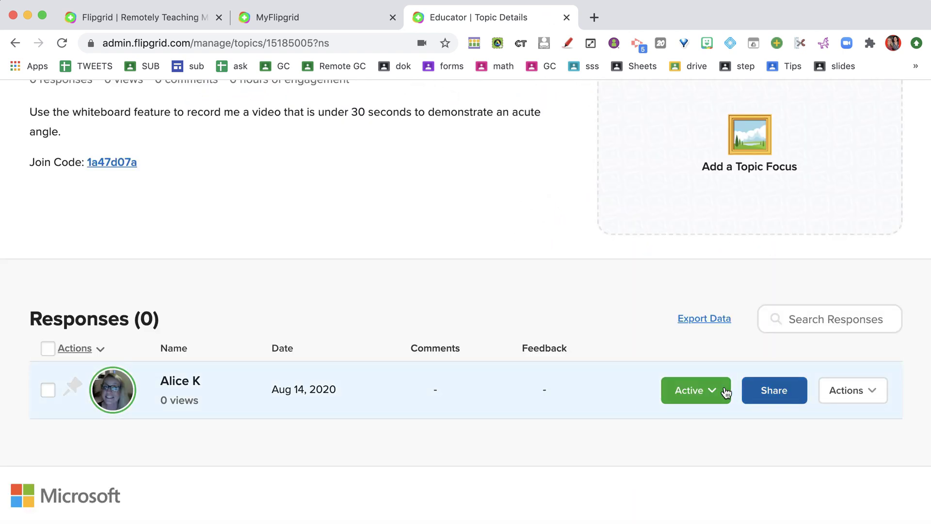
# Bring up the response's private share link and copy it
pyautogui.click(774, 390)
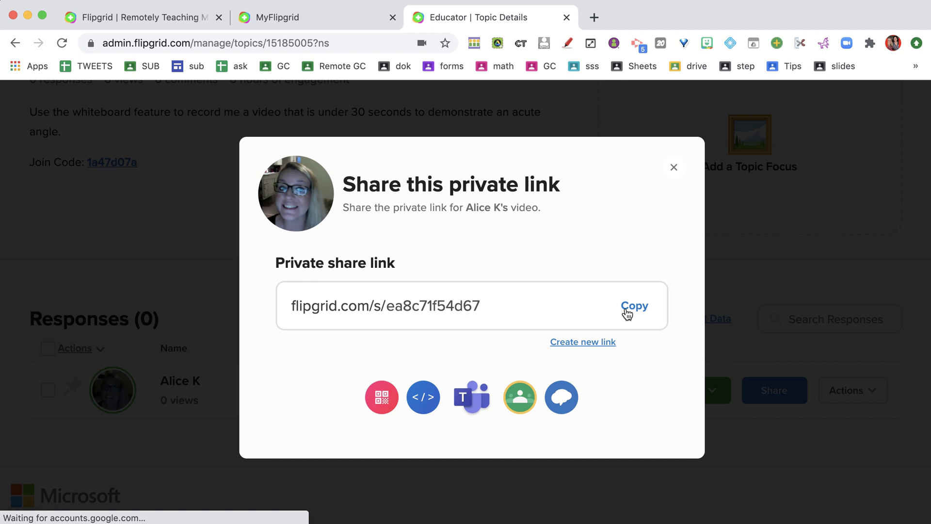
pyautogui.click(634, 305)
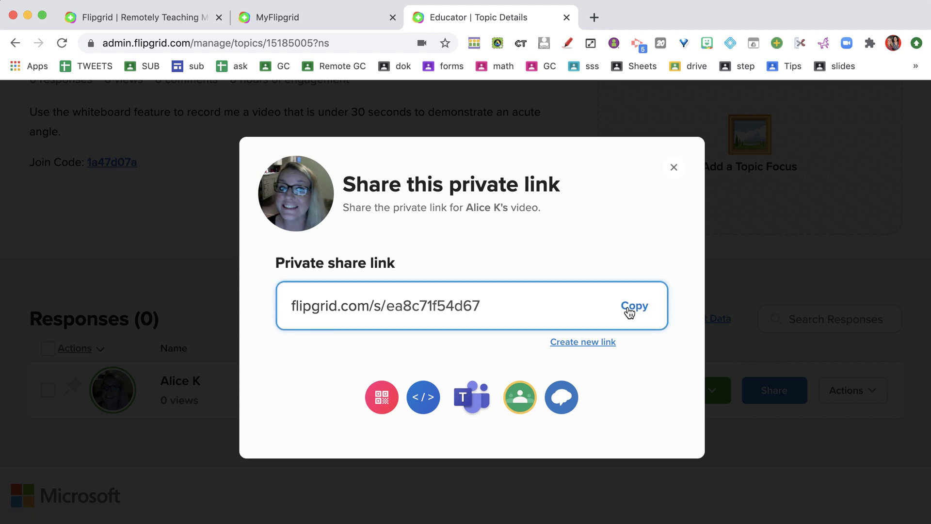